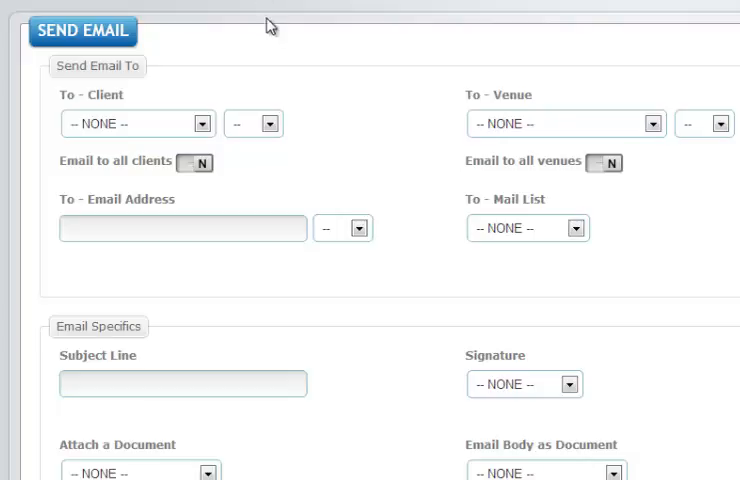
mouse_move(330, 48)
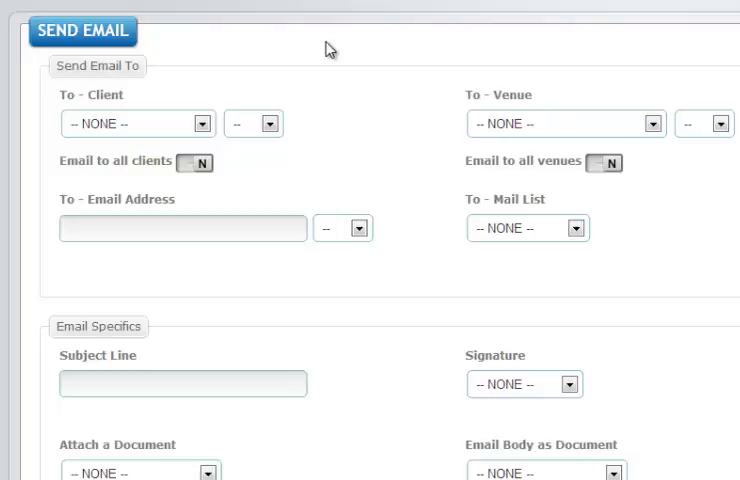
mouse_move(372, 56)
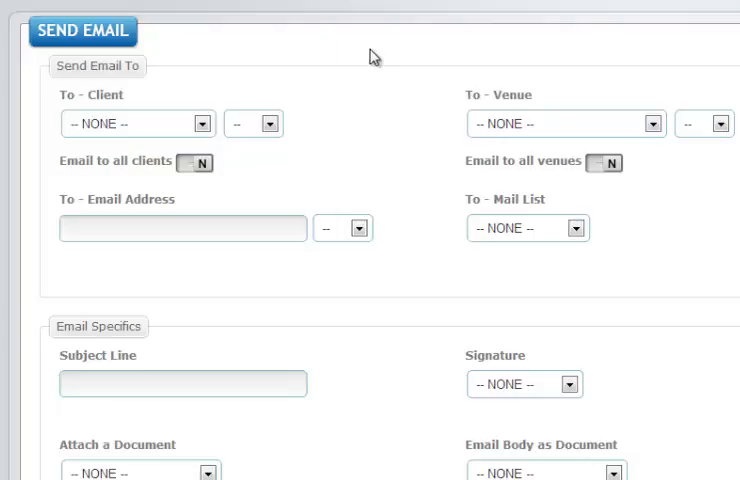
scroll(down, 3)
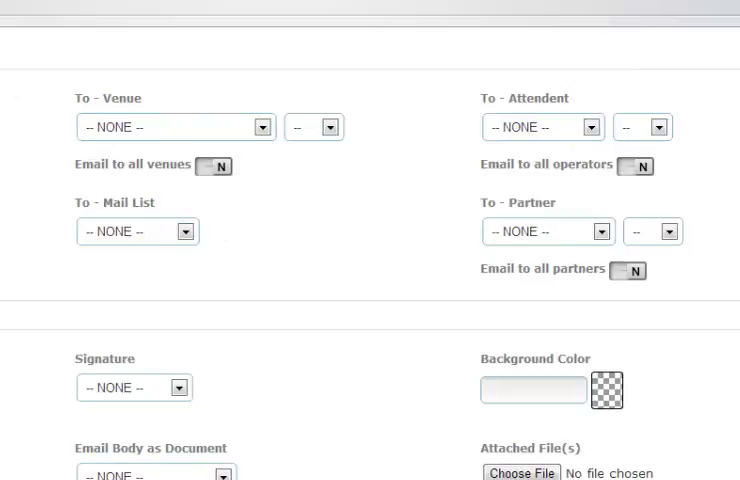
mouse_move(564, 176)
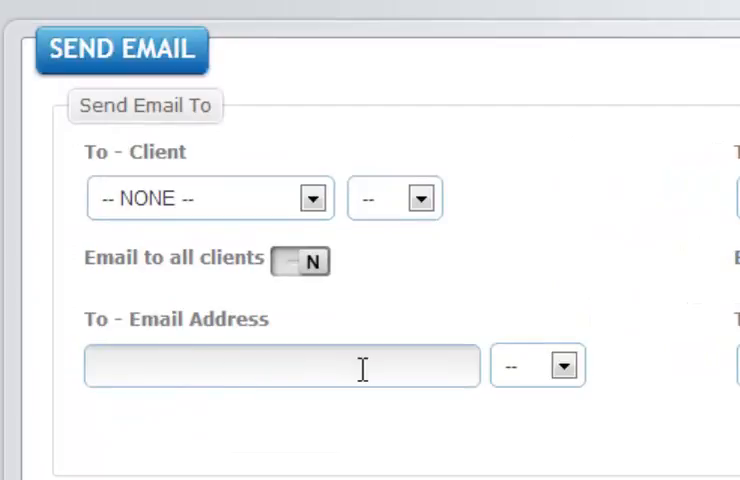
scroll(down, 3)
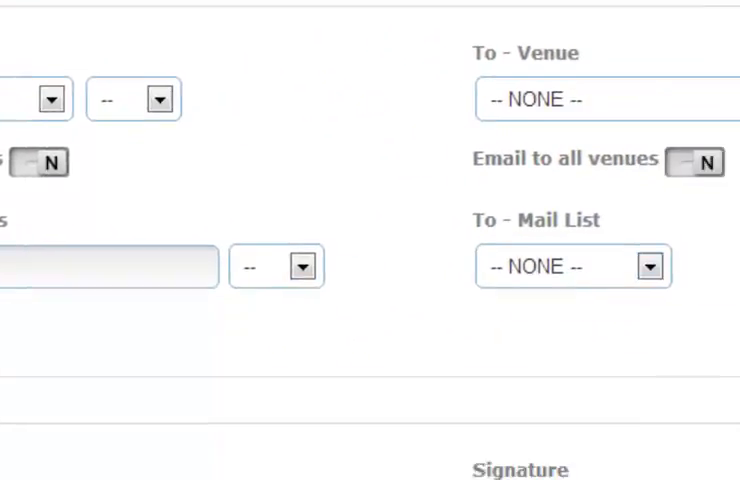
scroll(down, 3)
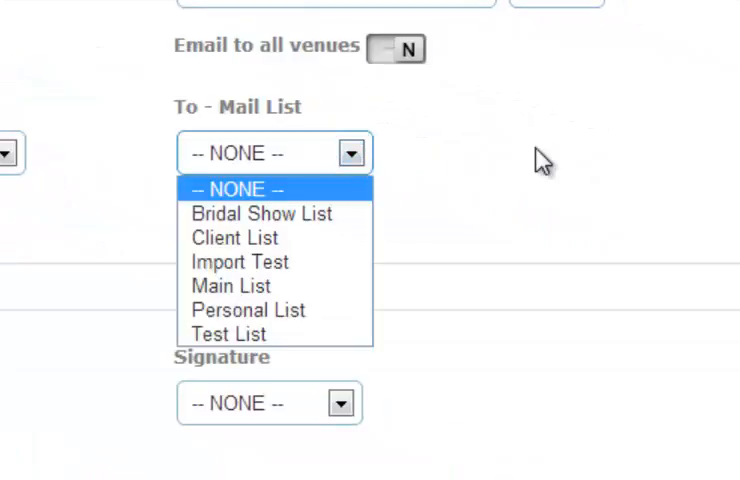
click(236, 188)
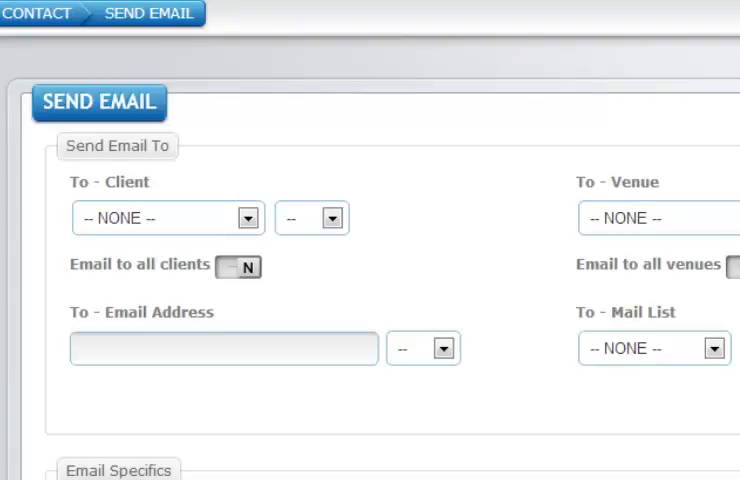
click(224, 348)
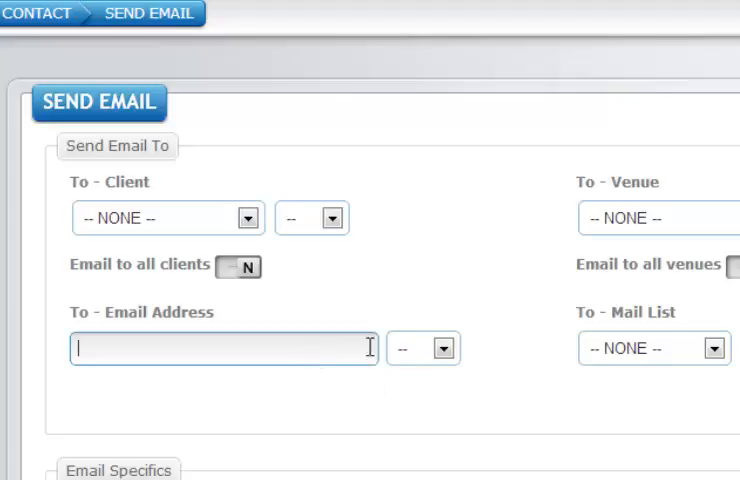
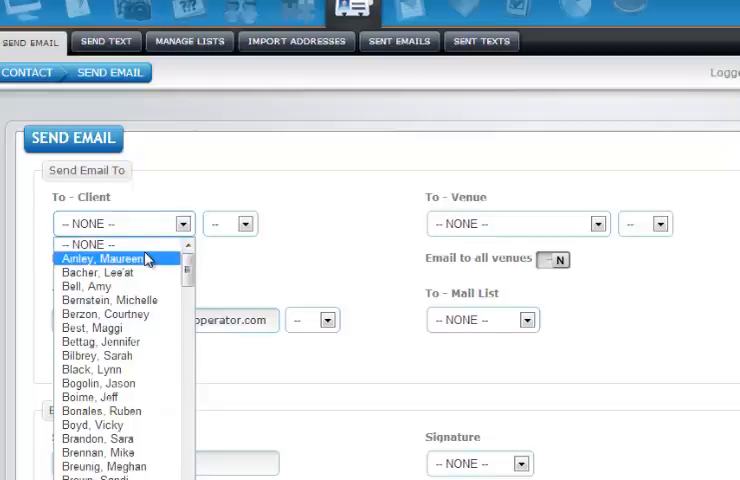
- Add the first client, the America's Center venue as CC and an attendee as BCC, then revert to none
click(122, 260)
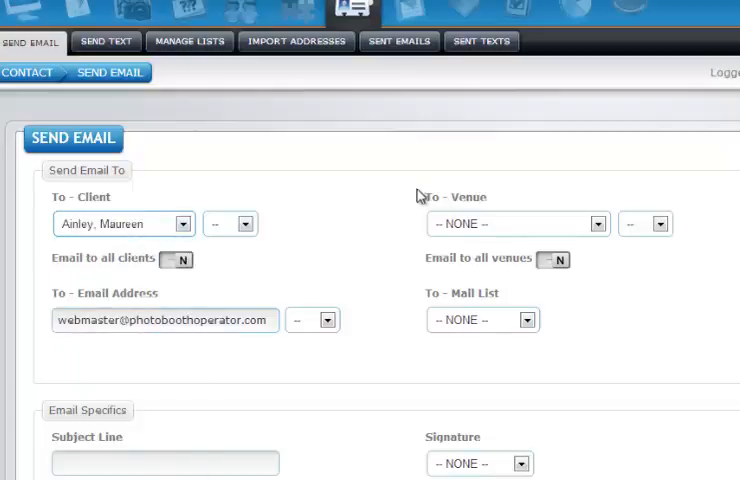
click(516, 224)
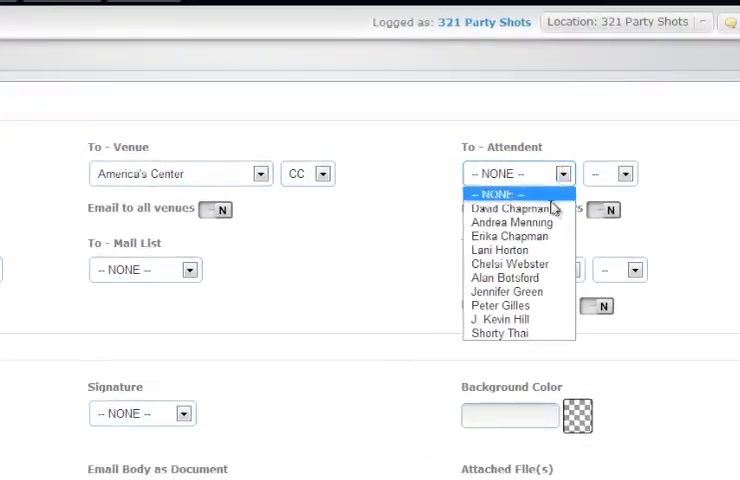
click(508, 208)
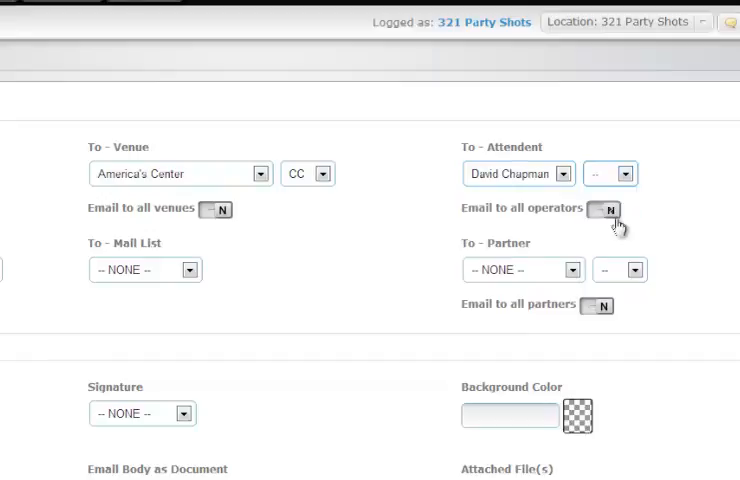
click(610, 172)
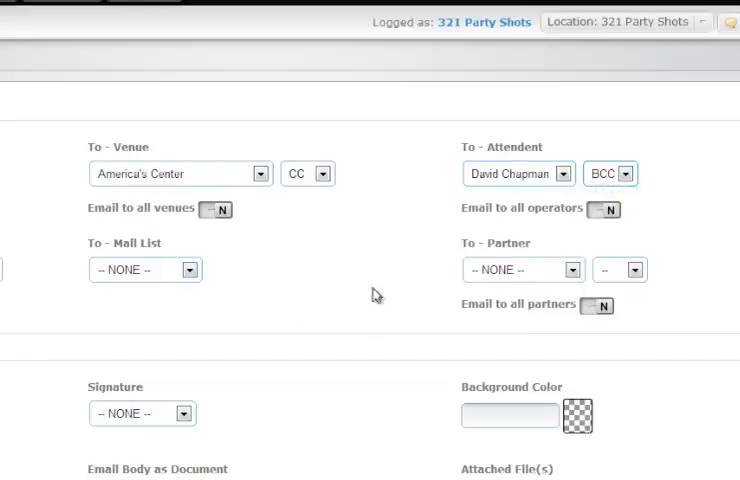
mouse_move(412, 314)
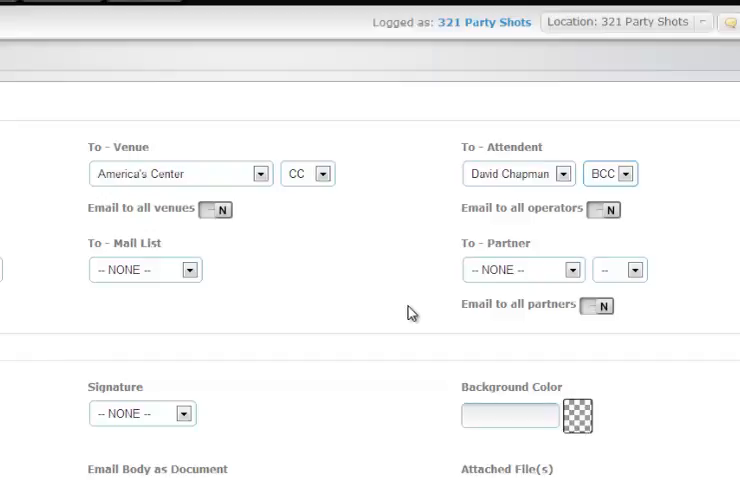
mouse_move(404, 228)
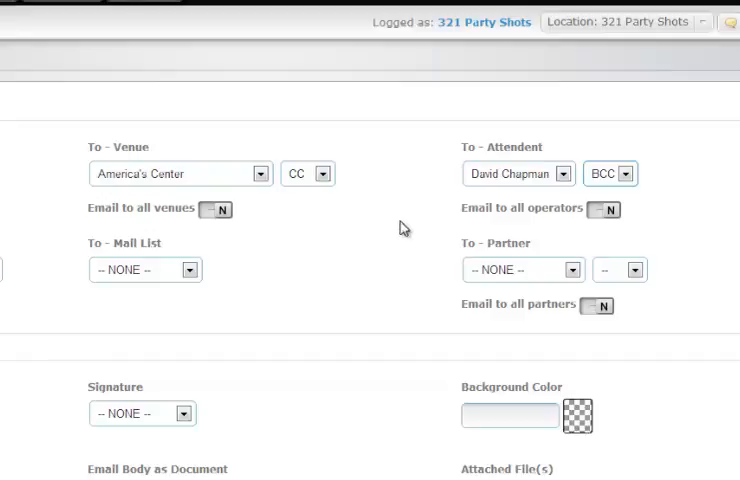
mouse_move(378, 182)
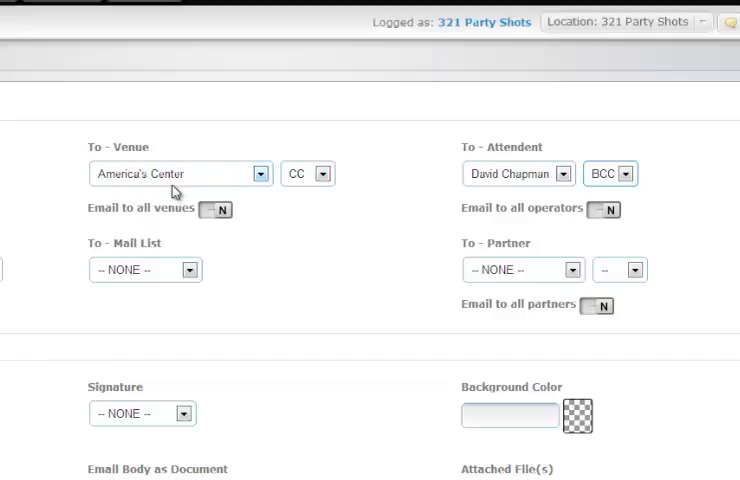
click(630, 172)
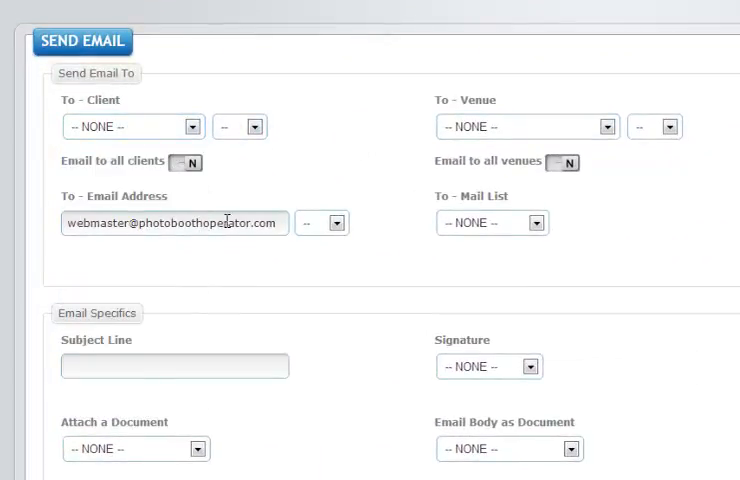
- Set the subject line to 'Test Email' and bring the Compose Email editor into view
scroll(down, 3)
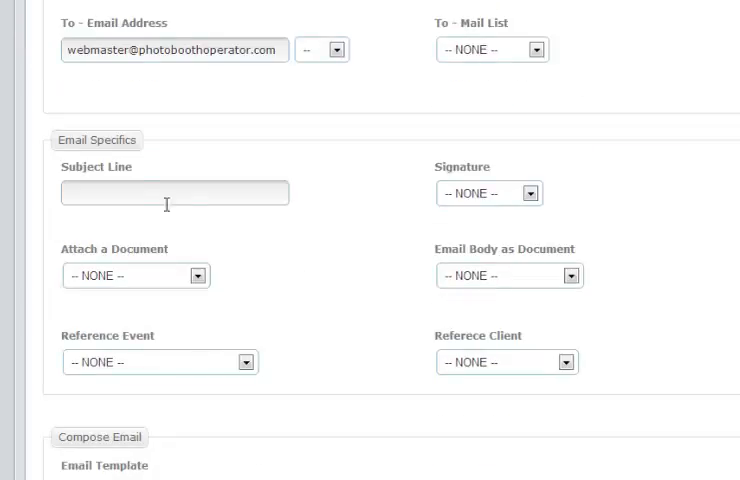
text(Test)
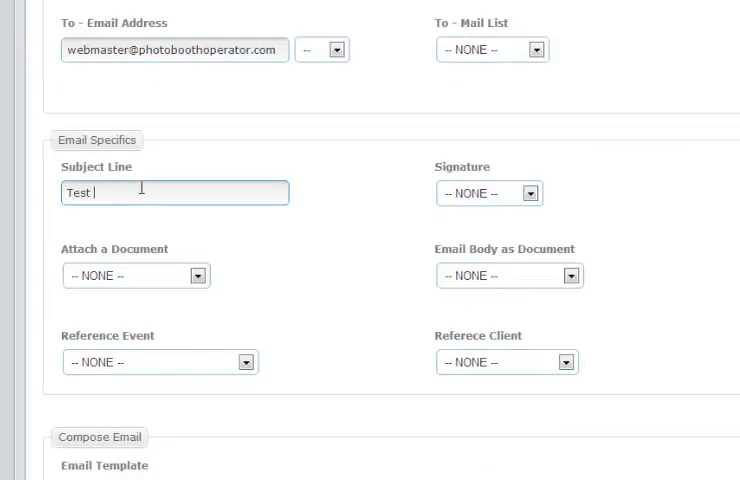
text(Email)
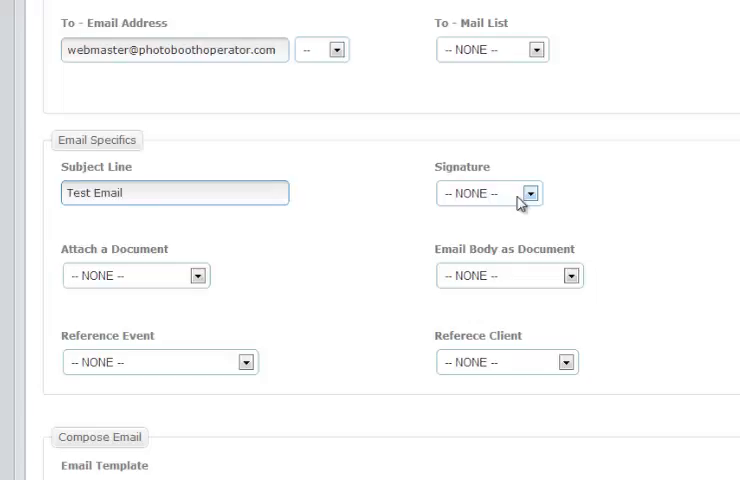
scroll(down, 3)
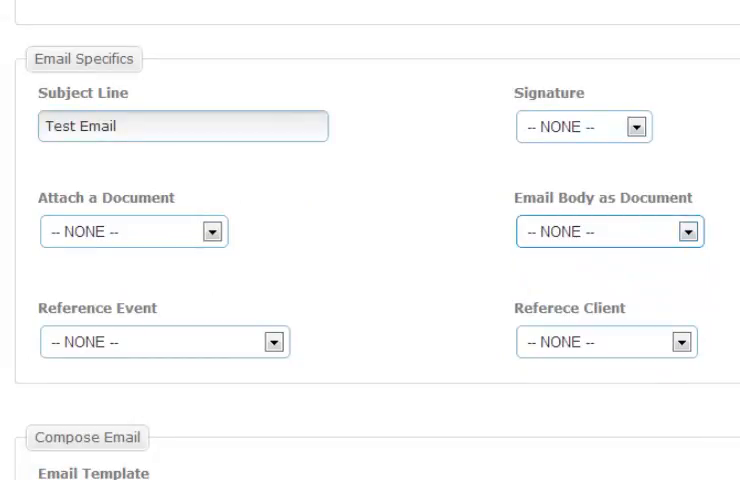
scroll(down, 3)
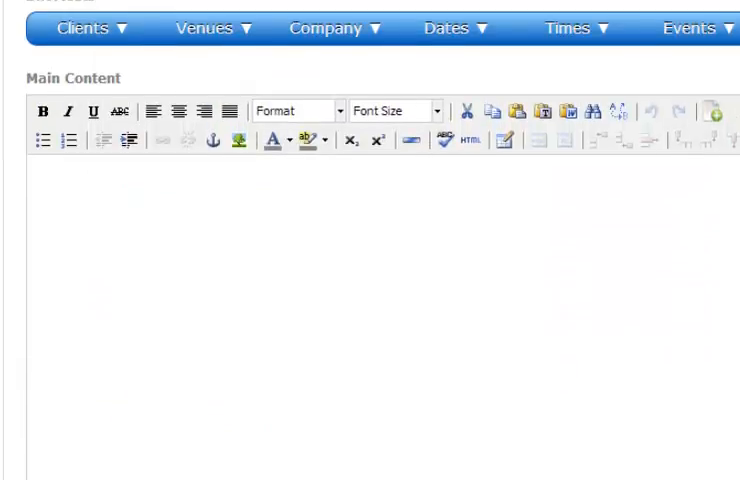
click(112, 86)
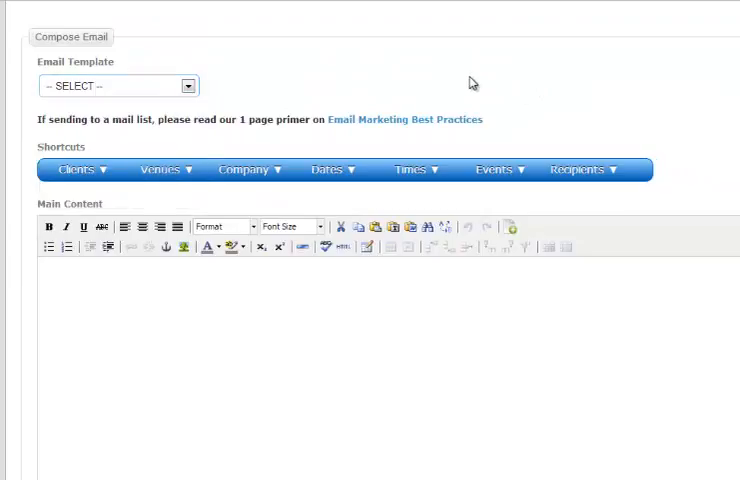
mouse_move(566, 72)
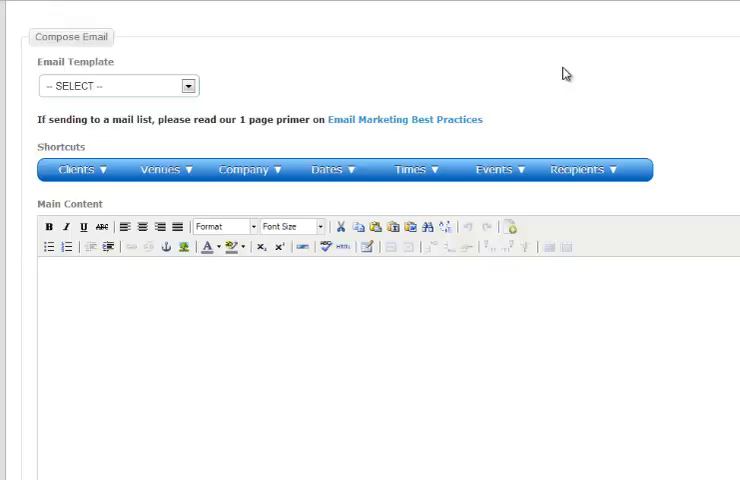
mouse_move(684, 92)
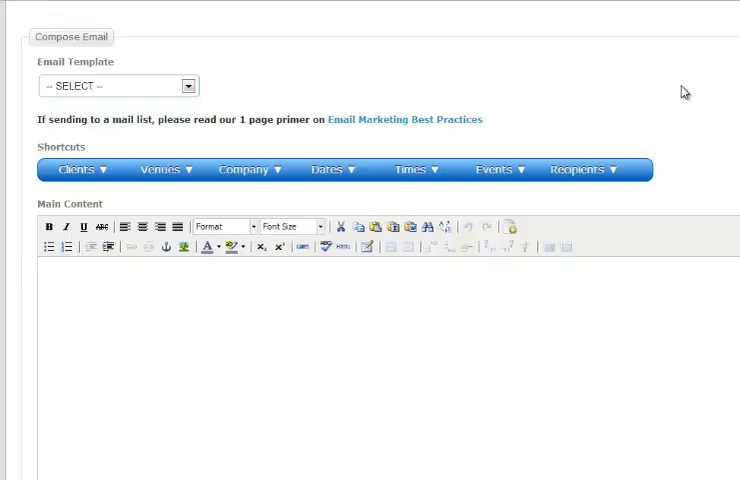
click(334, 168)
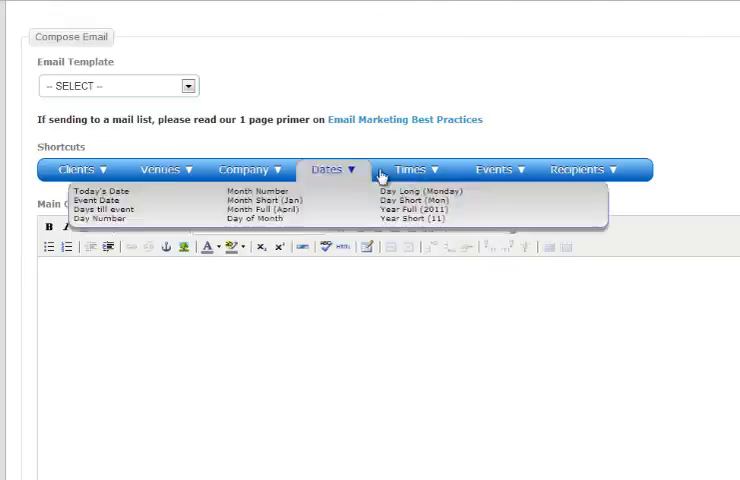
click(116, 84)
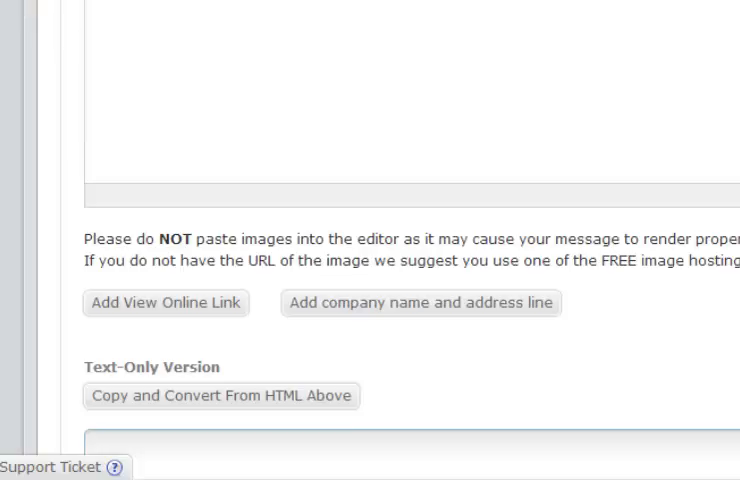
scroll(down, 3)
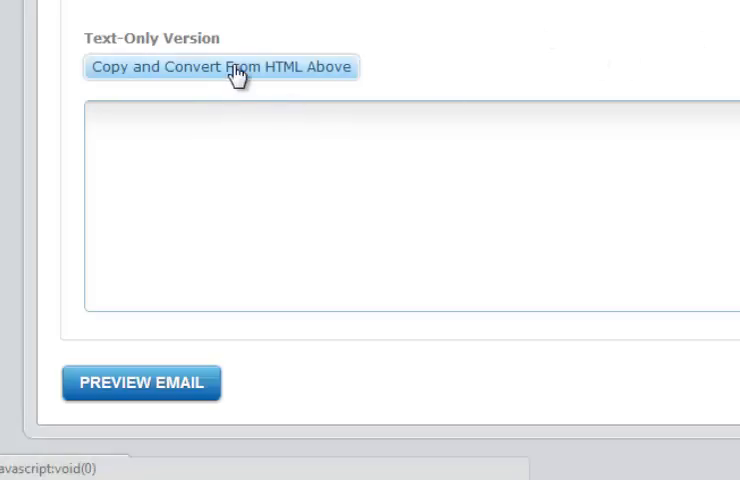
- Generate the text-only version from the HTML body via Copy and Convert From HTML Above
click(222, 68)
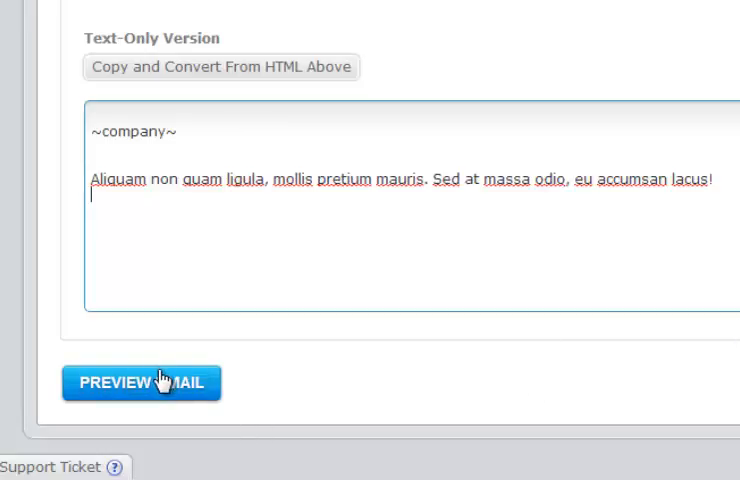
- Add the '~view_online~' link line to the body and regenerate the text-only version
click(140, 384)
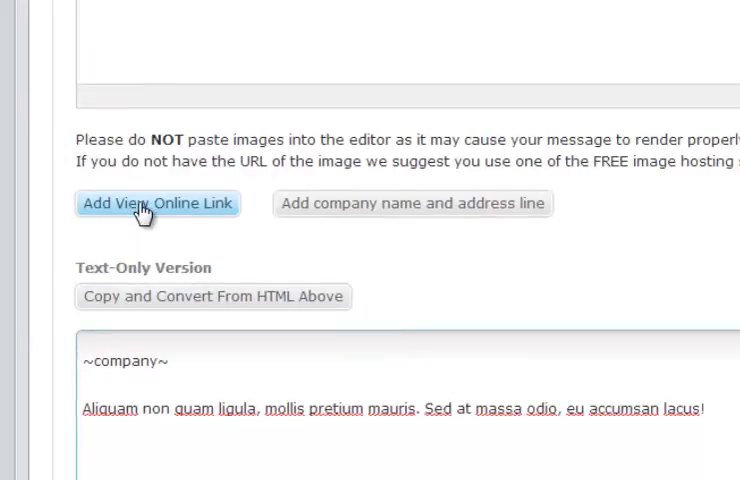
click(156, 204)
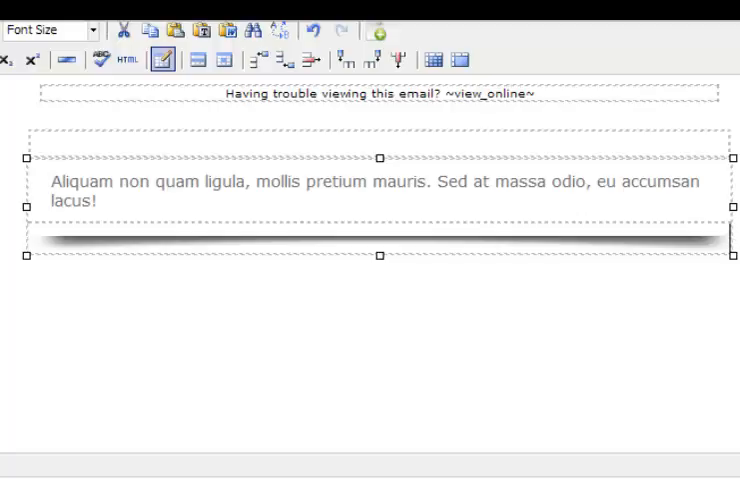
click(136, 400)
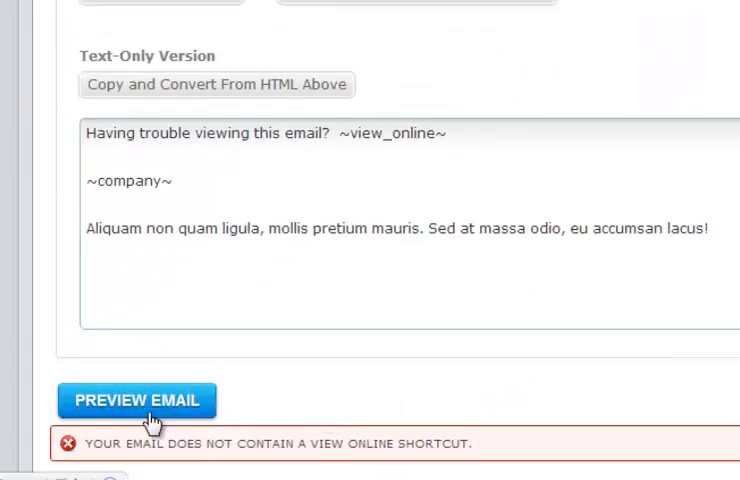
- Preview the email to show the review results: one valid recipient plus a shortcut warning
click(138, 400)
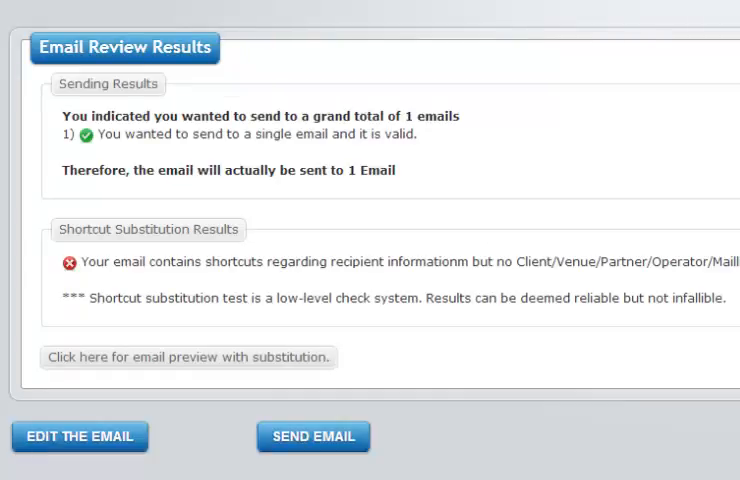
mouse_move(466, 168)
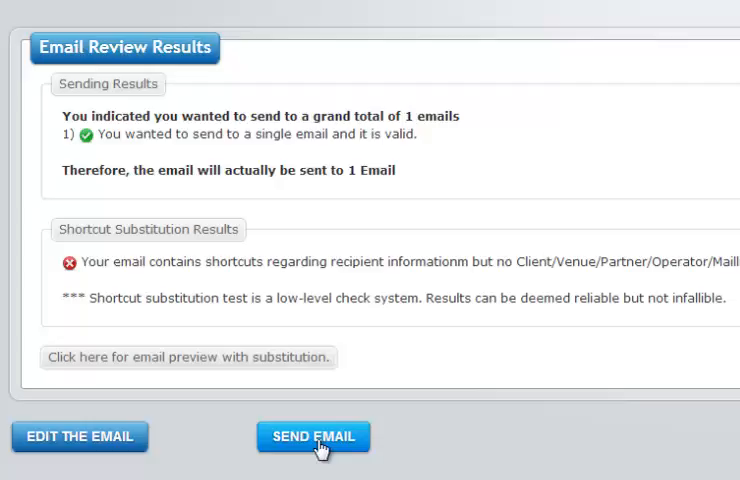
- Send the Test Email so it tops the Sent Emails list with 1 sent
click(312, 436)
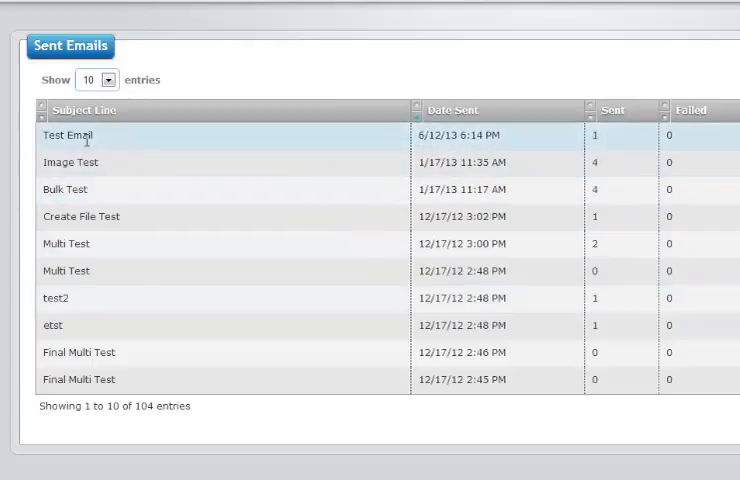
mouse_move(624, 140)
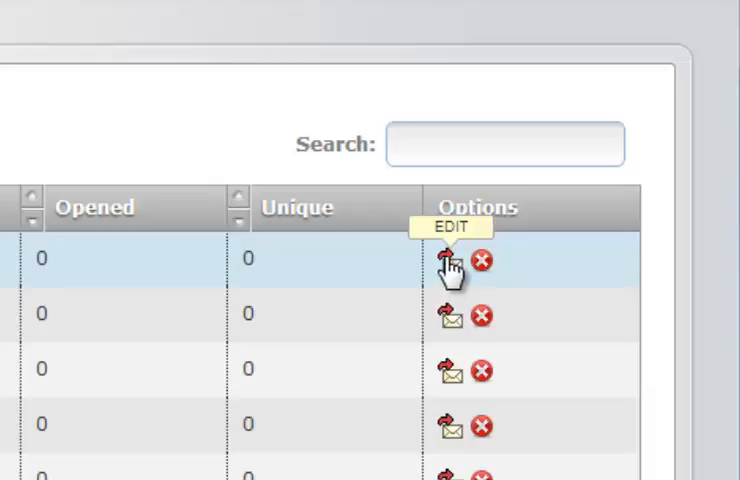
- Reopen the sent Test Email via Edit and review its pre-filled subject, body and text-only version
click(450, 260)
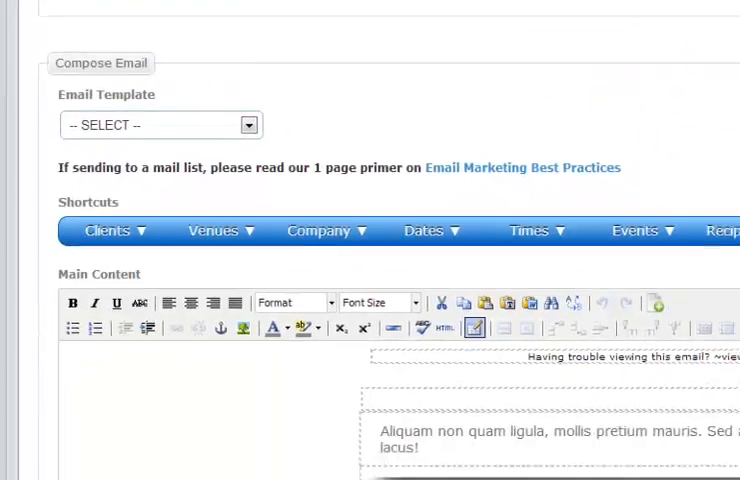
scroll(down, 3)
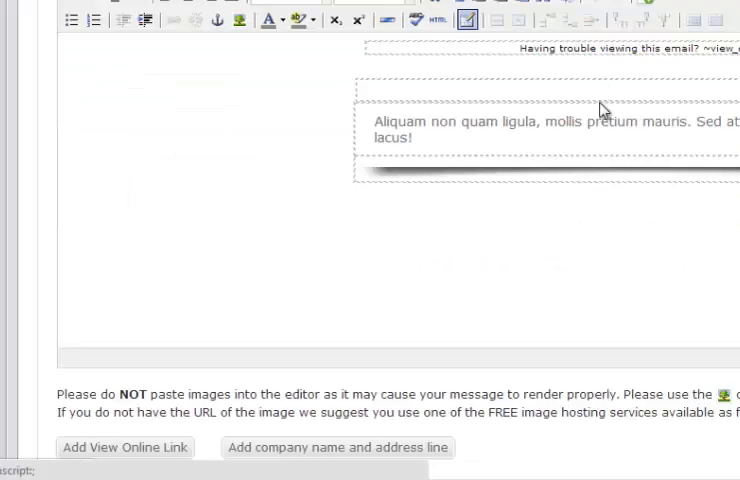
scroll(down, 3)
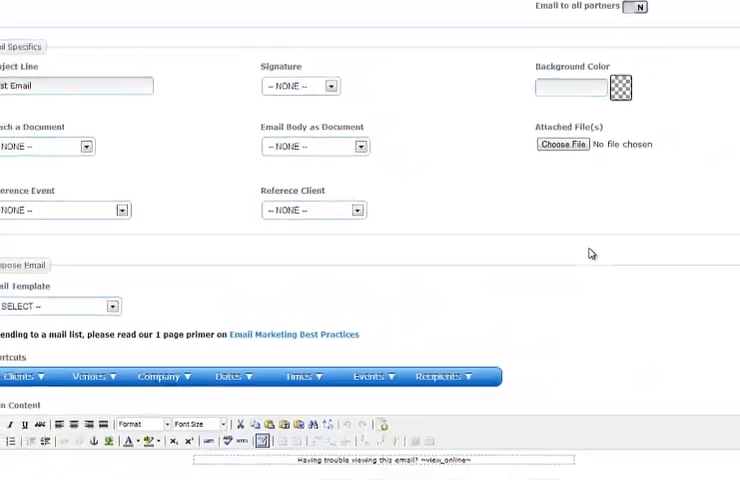
scroll(down, 3)
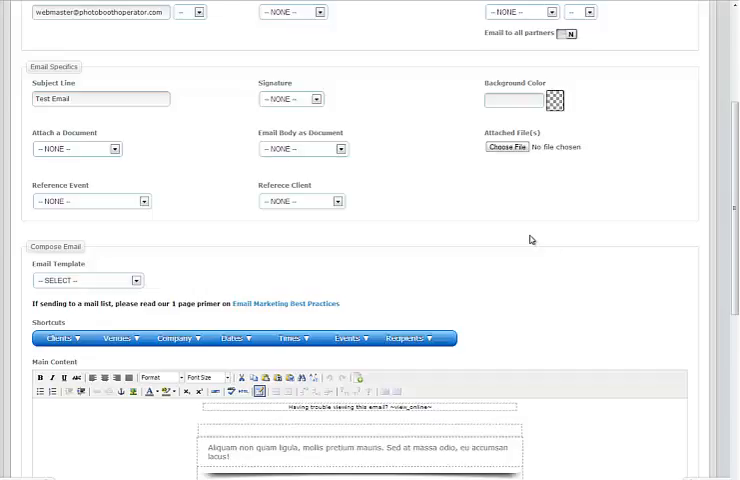
scroll(down, 3)
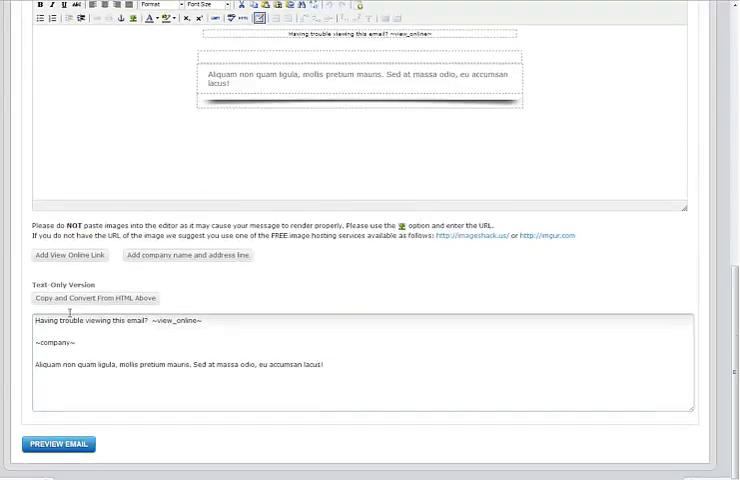